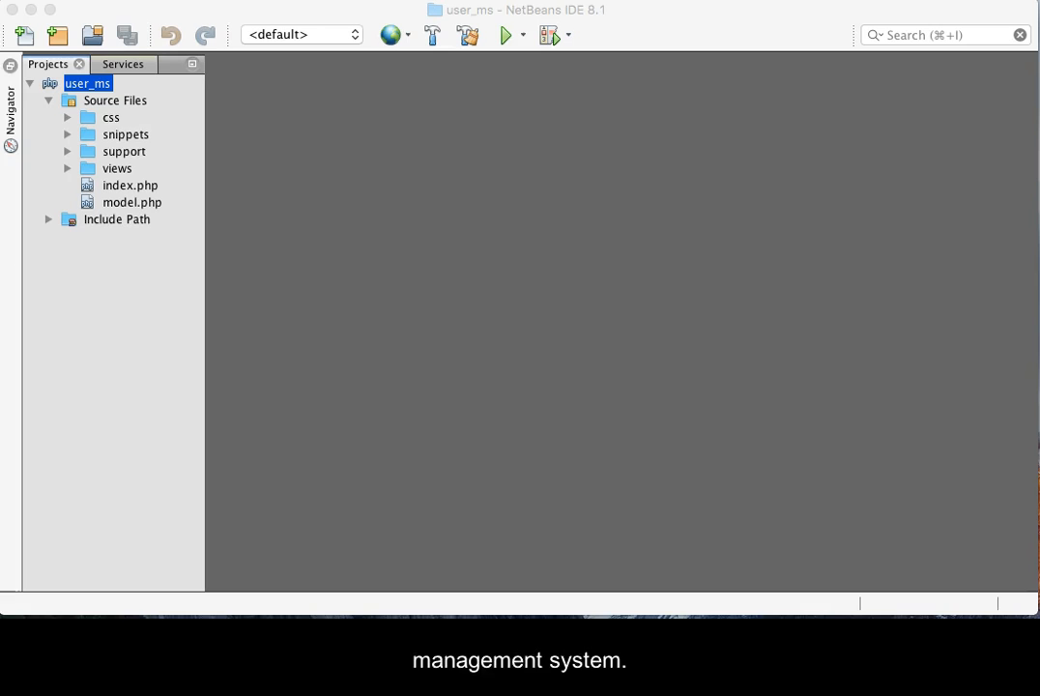
{"action": "mouse_move", "coordinate": [986, 329]}
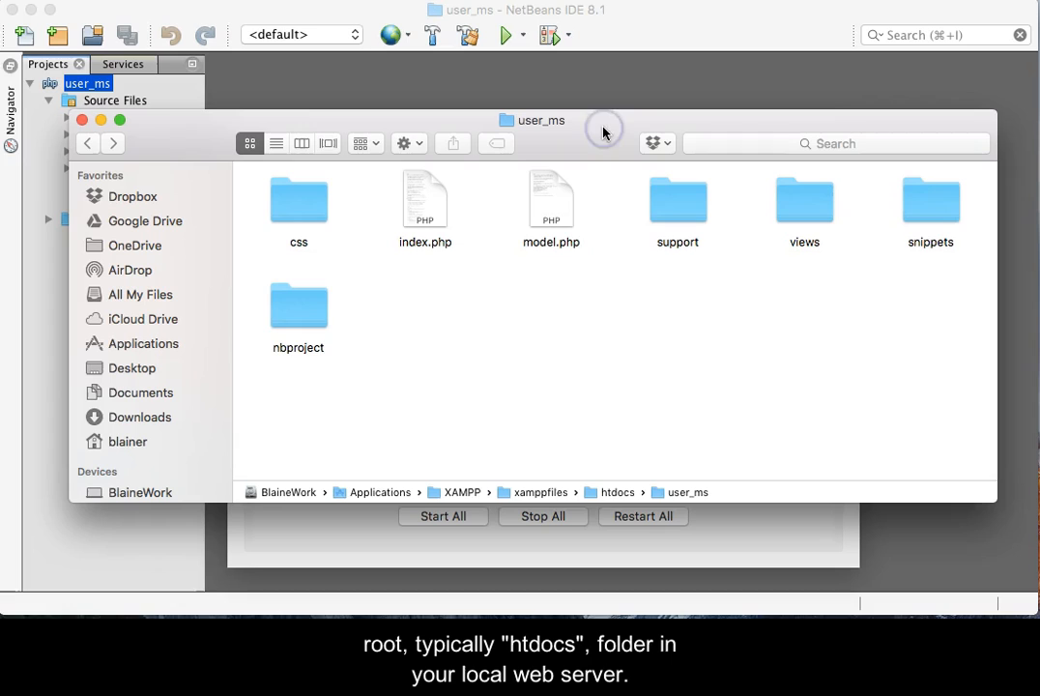
{"action": "mouse_move", "coordinate": [617, 499]}
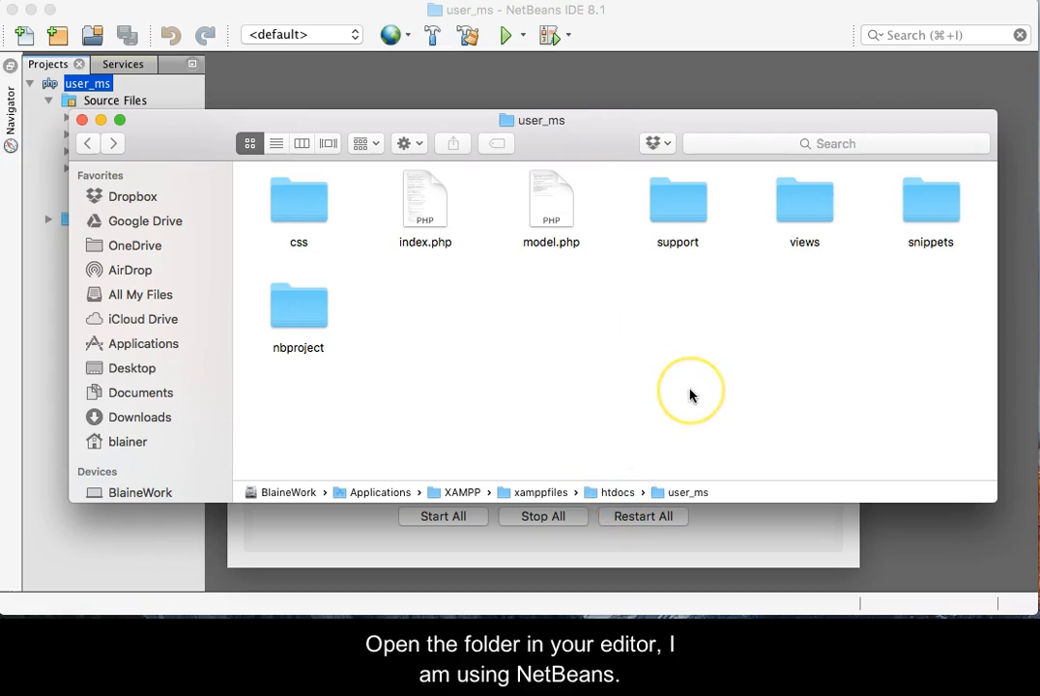
{"action": "mouse_move", "coordinate": [688, 60]}
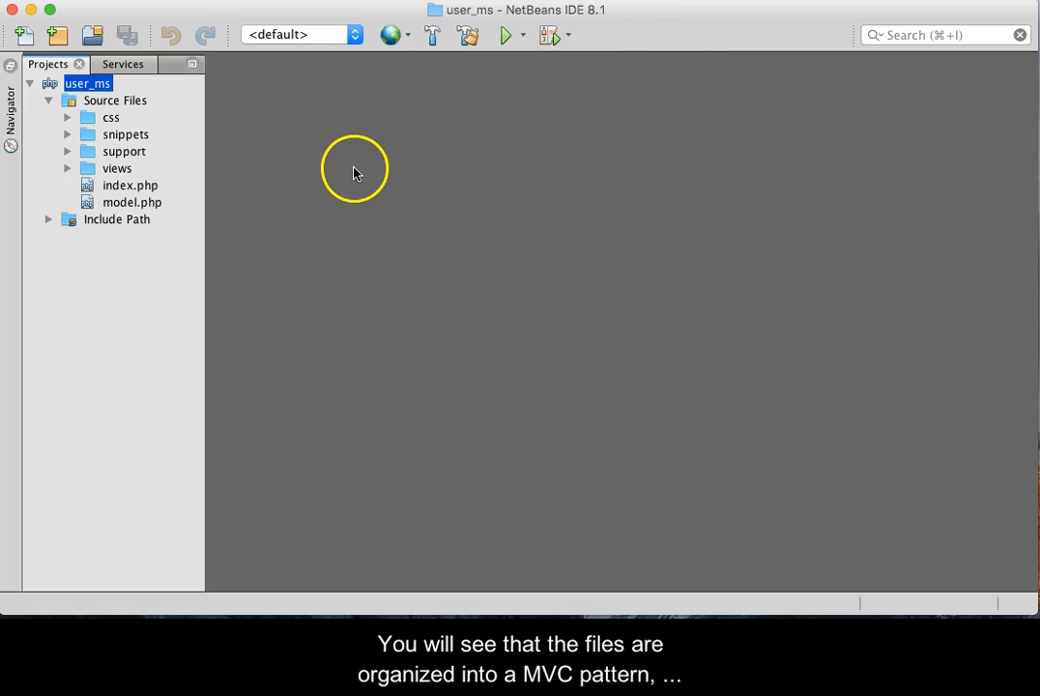
{"action": "mouse_move", "coordinate": [127, 314]}
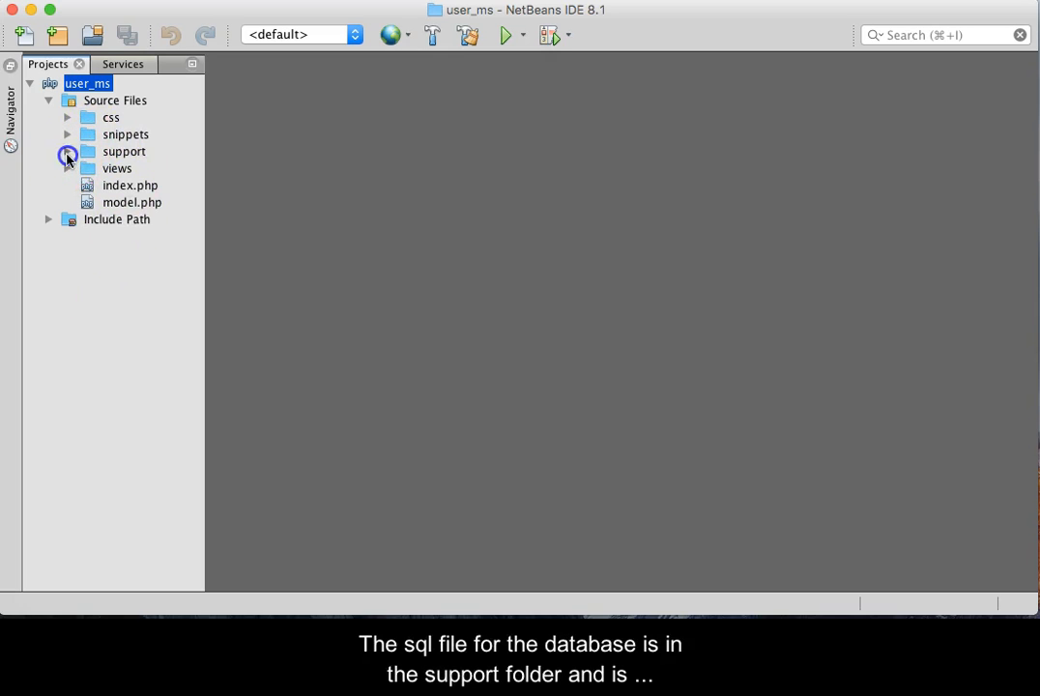
{"action": "left_click", "coordinate": [68, 151]}
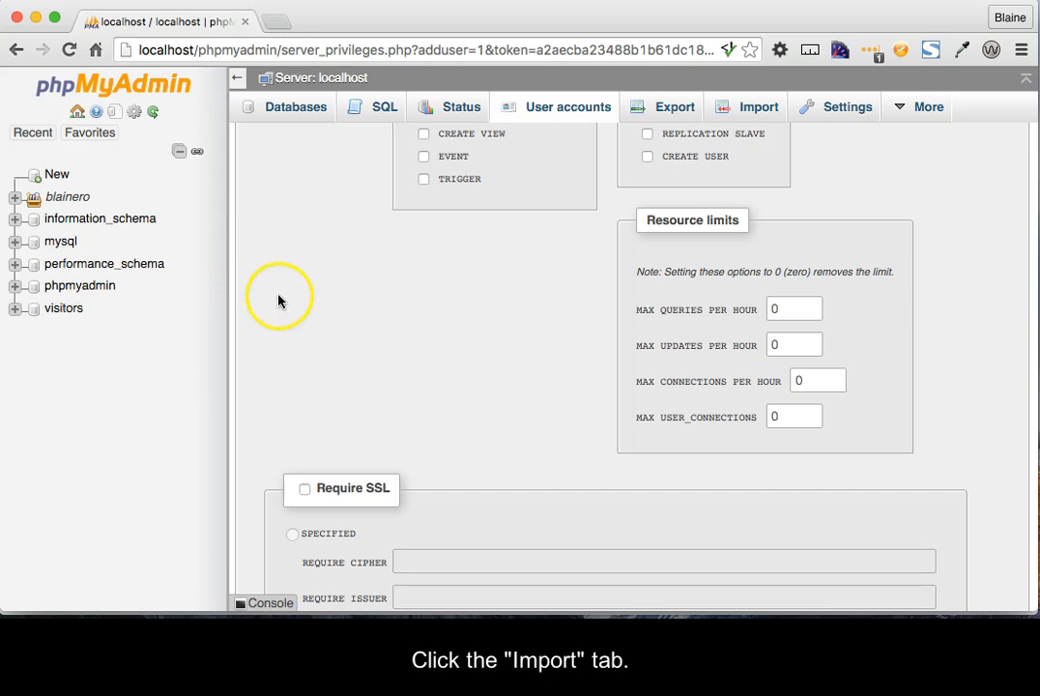
{"action": "mouse_move", "coordinate": [248, 126]}
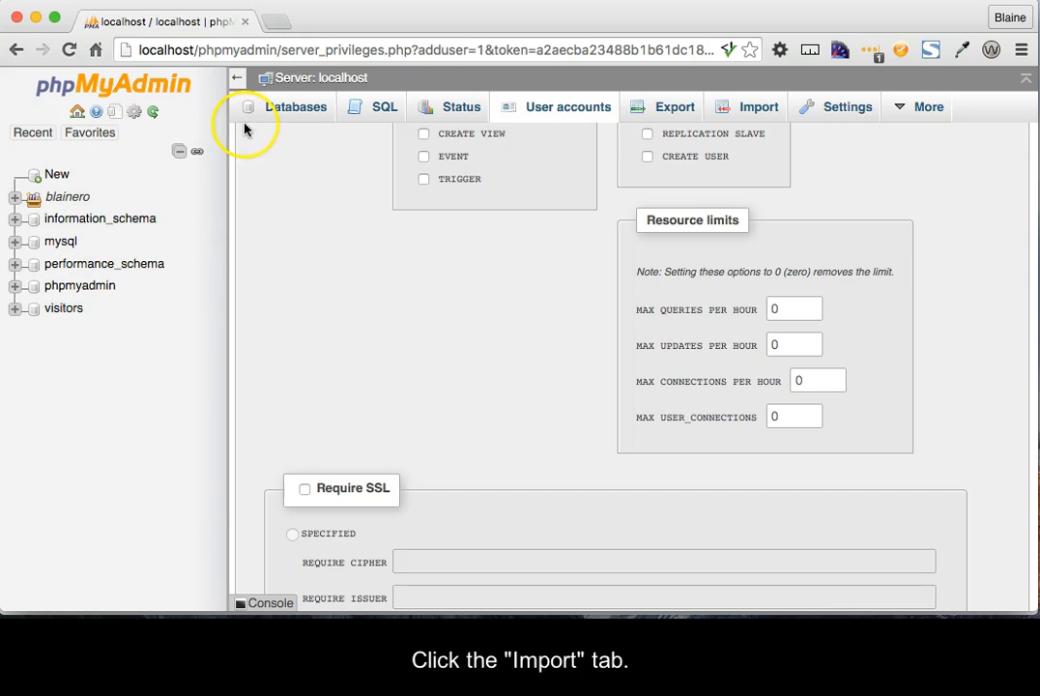
- Go to the localhost server's main page and switch to its Import page
{"action": "left_click", "coordinate": [321, 77]}
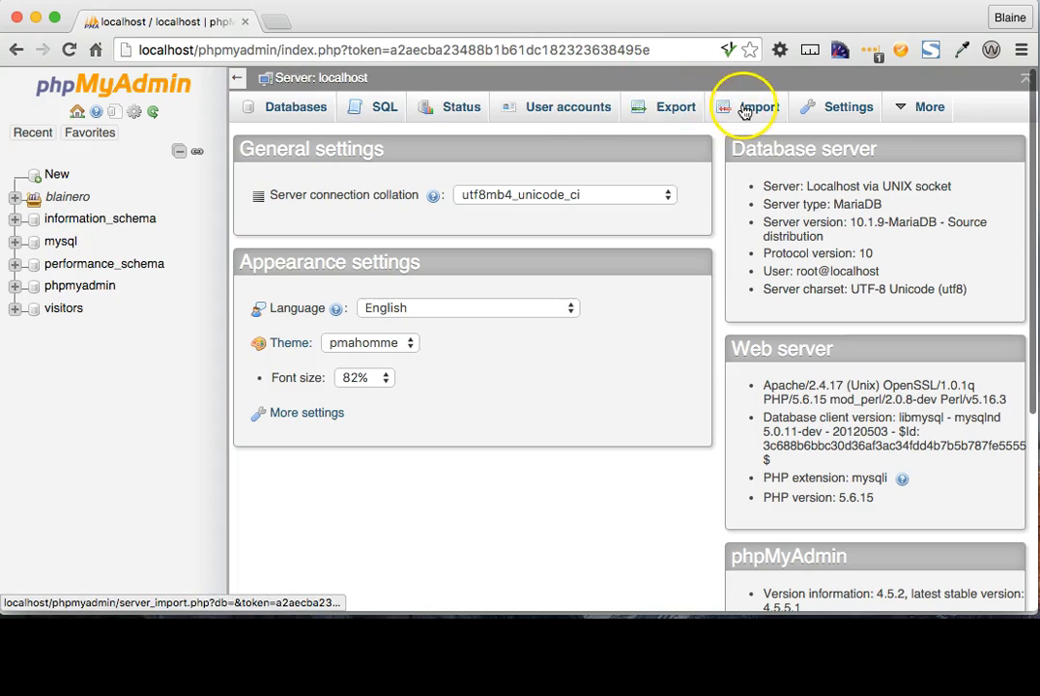
{"action": "left_click", "coordinate": [753, 107]}
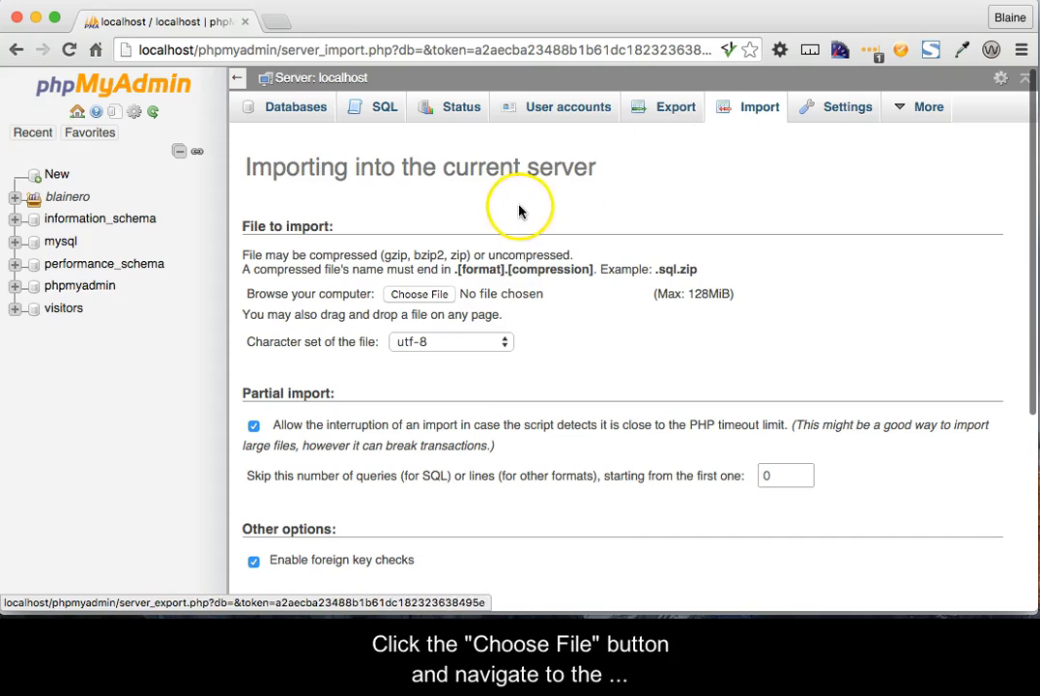
- Select support/demos.sql and run the import, creating the demos database with 16 queries
{"action": "left_click", "coordinate": [417, 294]}
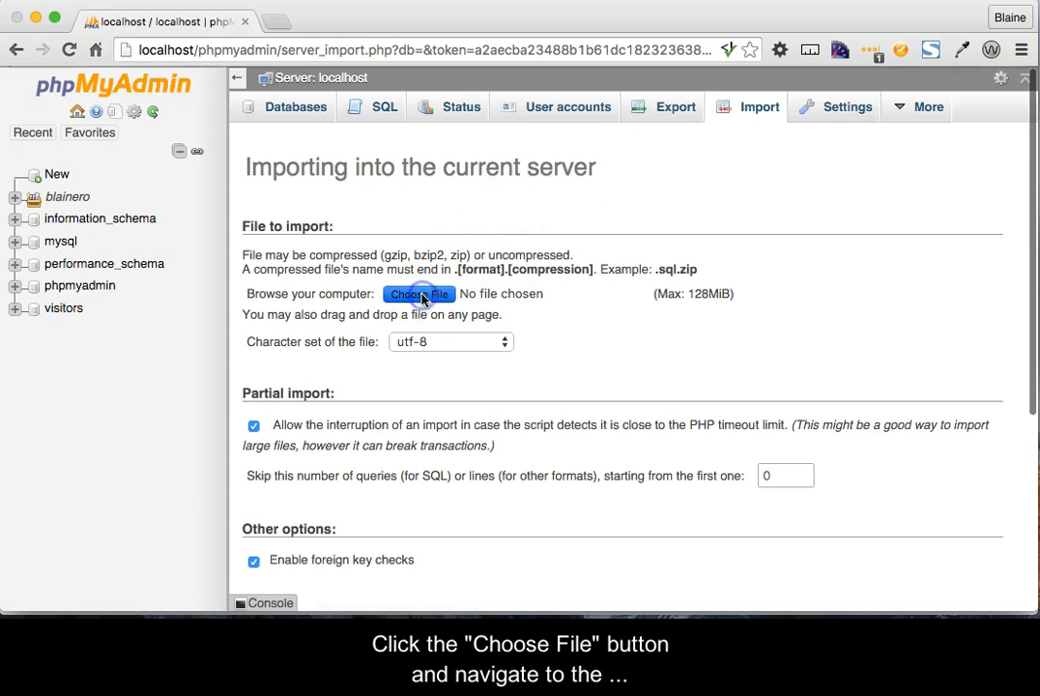
{"action": "left_click", "coordinate": [418, 294]}
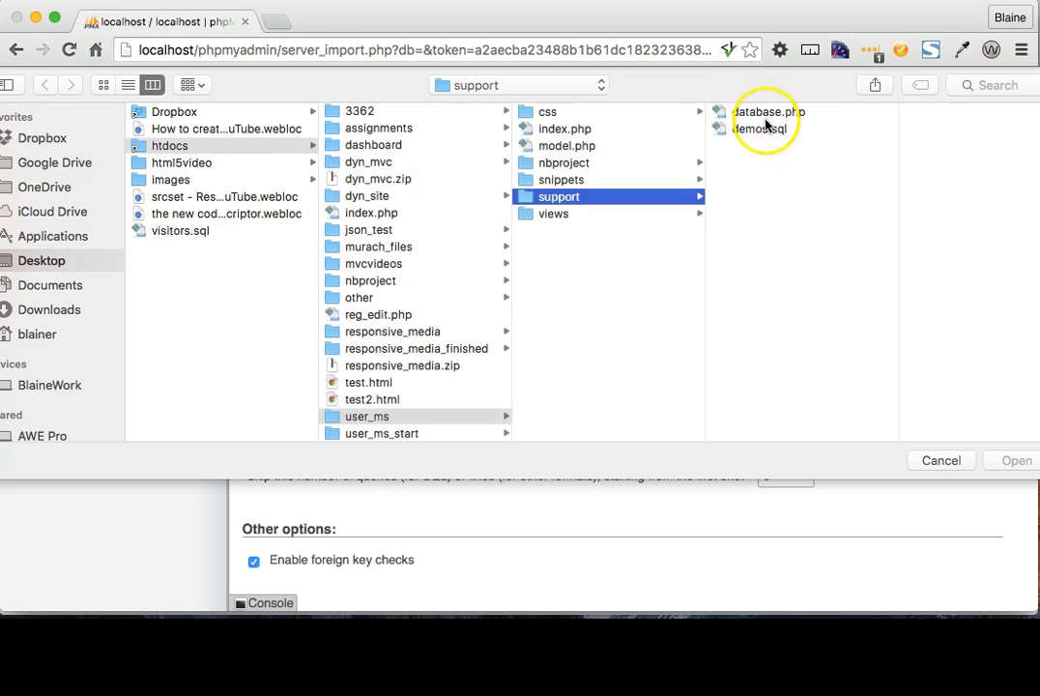
{"action": "left_click", "coordinate": [766, 127]}
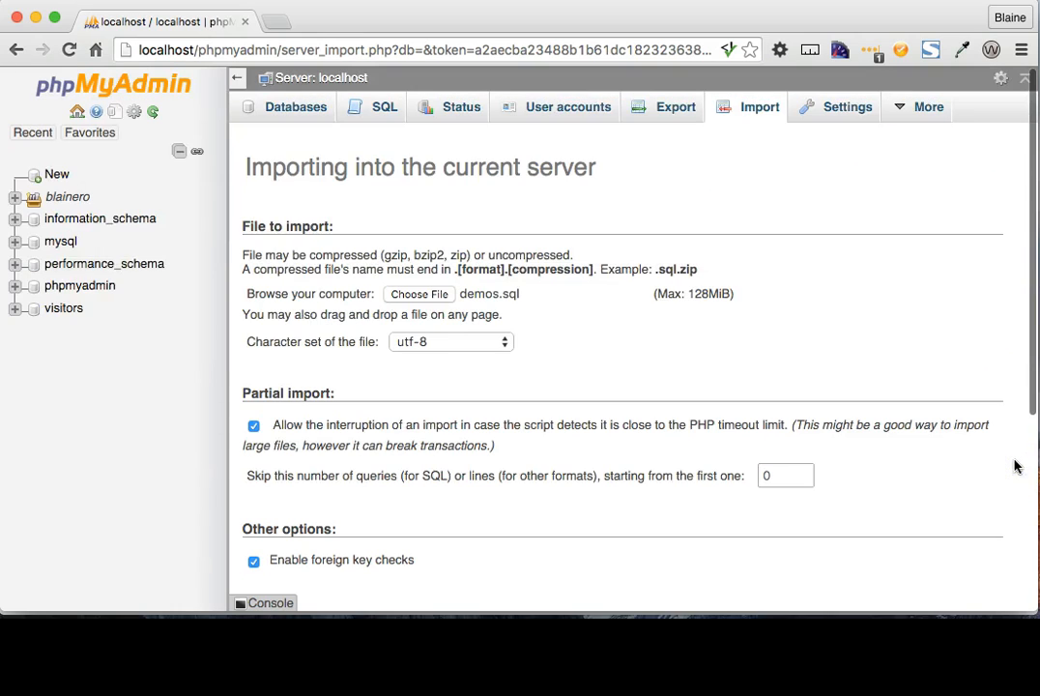
{"action": "scroll", "scroll_direction": "down", "scroll_amount": 3}
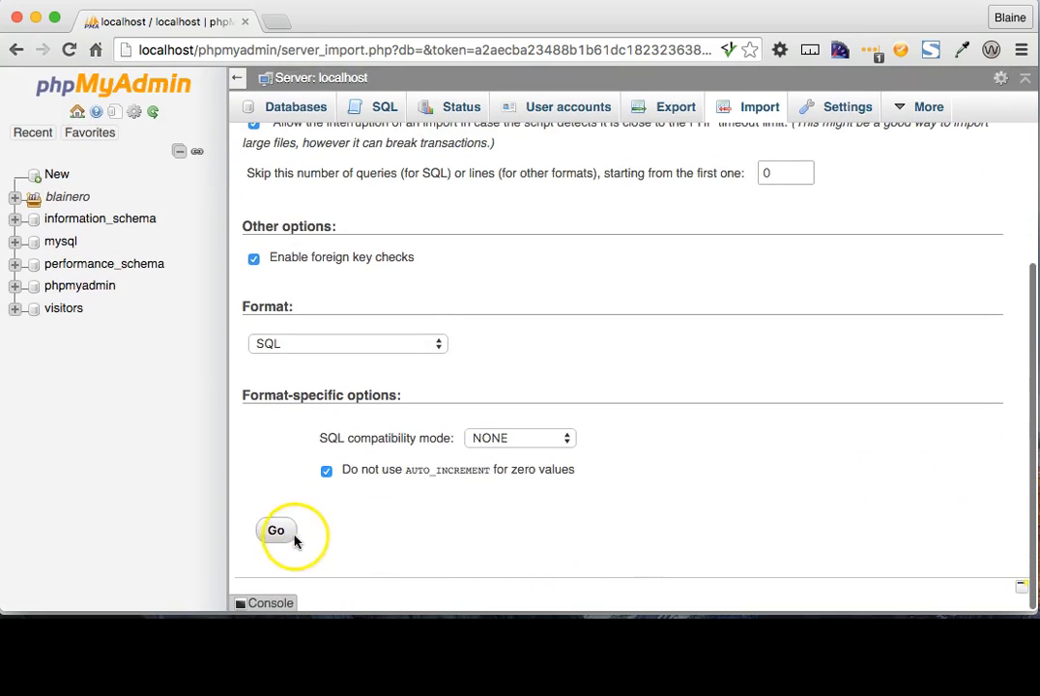
{"action": "left_click", "coordinate": [279, 530]}
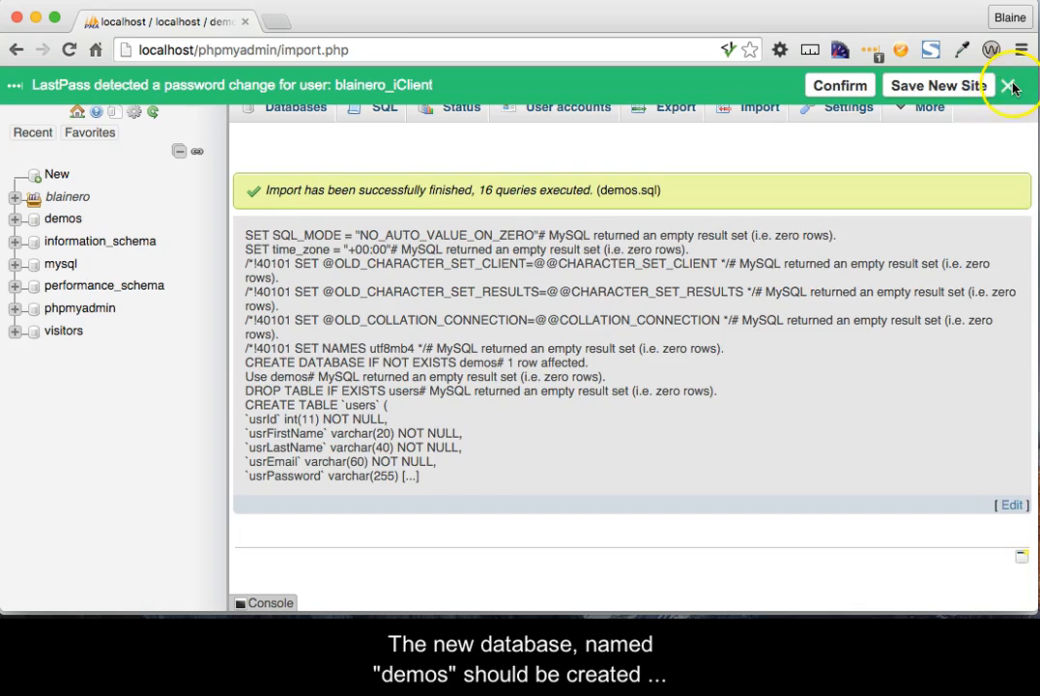
- Dismiss the LastPass bar and expand demos in the navigation panel to show its users table
{"action": "left_click", "coordinate": [1010, 85]}
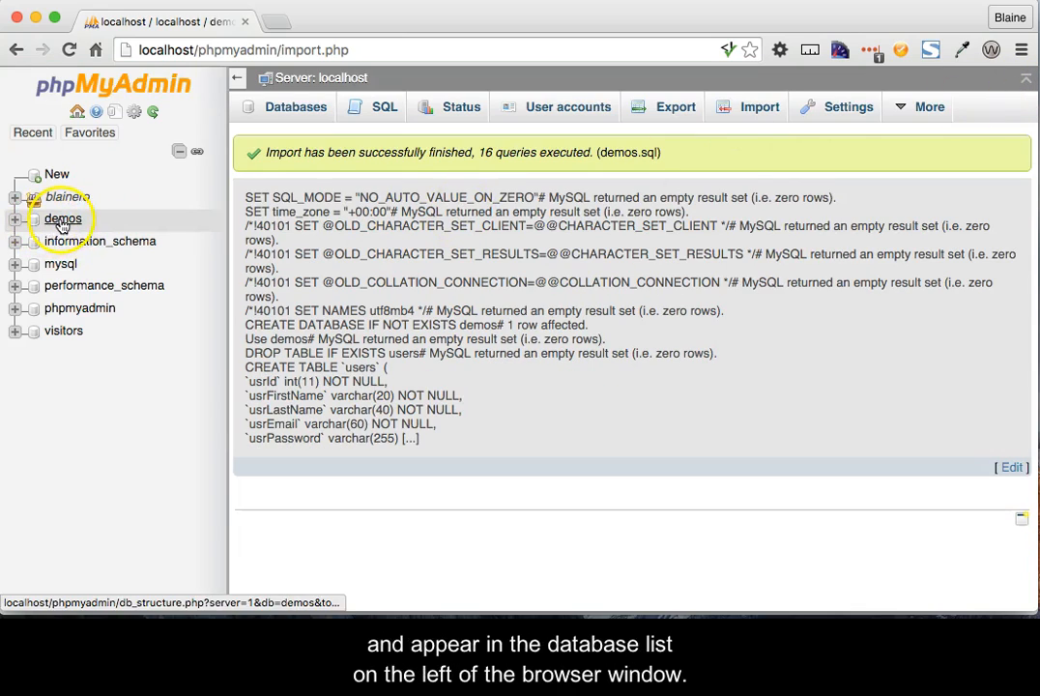
{"action": "left_click", "coordinate": [14, 216]}
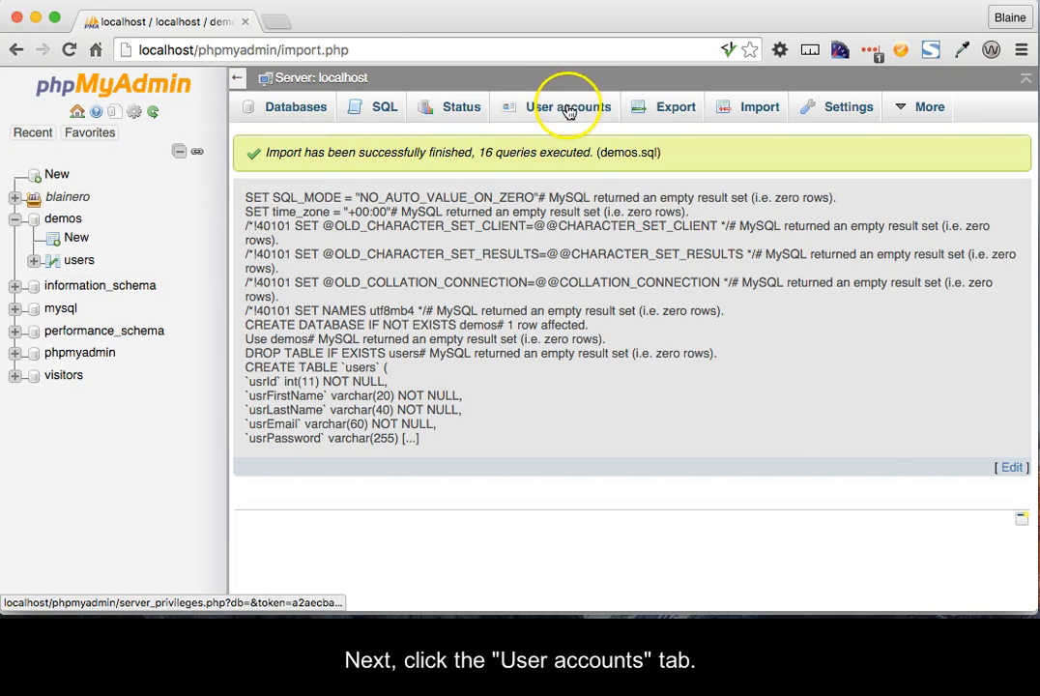
- From the User accounts page, start the Add user account form
{"action": "left_click", "coordinate": [569, 106]}
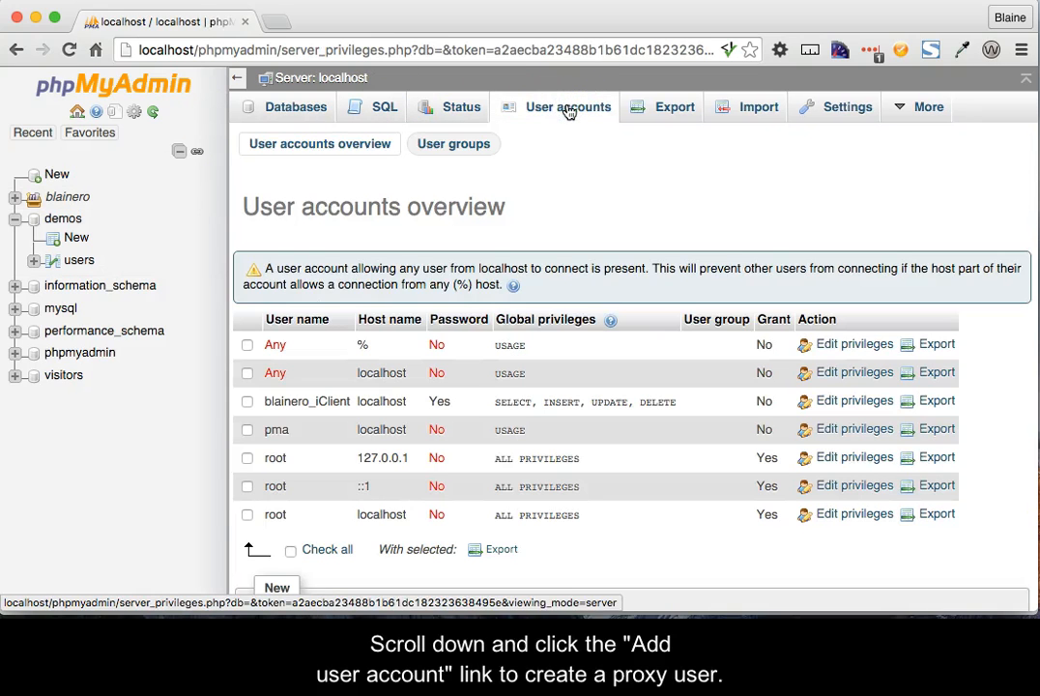
{"action": "scroll", "scroll_direction": "down", "scroll_amount": 3}
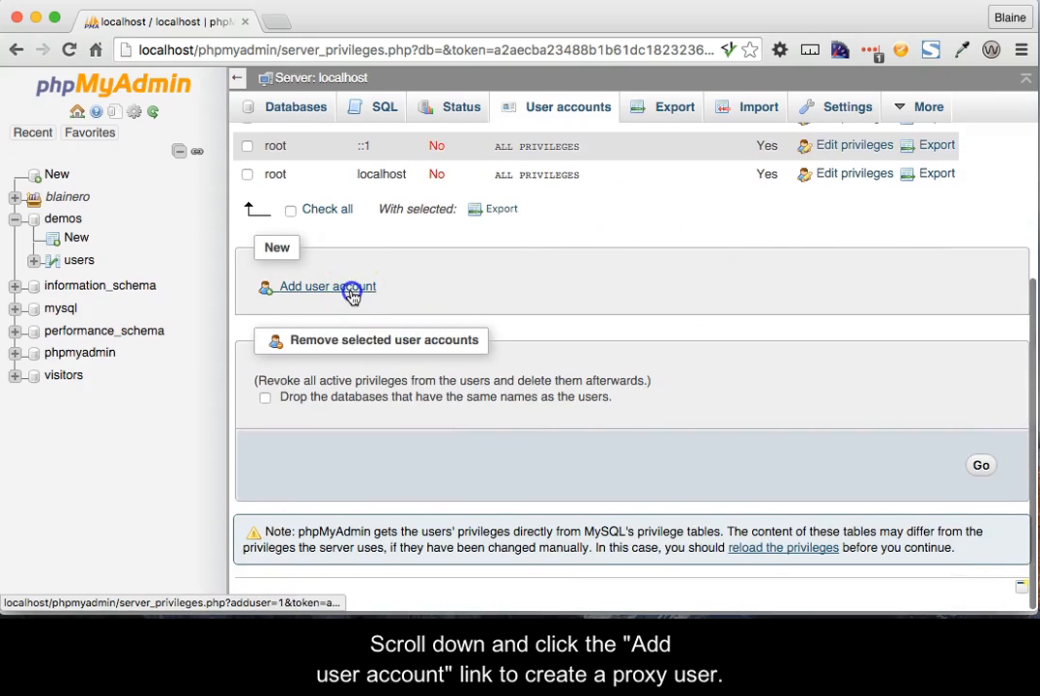
{"action": "left_click", "coordinate": [327, 287]}
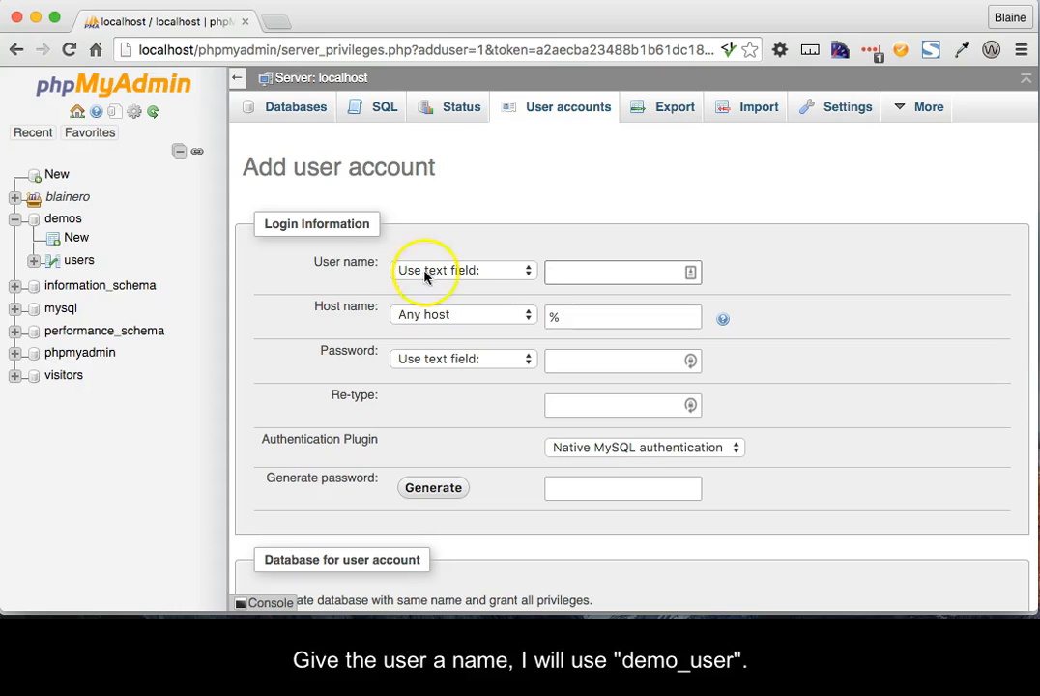
- Enter user name demo_user, host name localhost, and the password twice in the new account form
{"action": "left_click", "coordinate": [618, 271]}
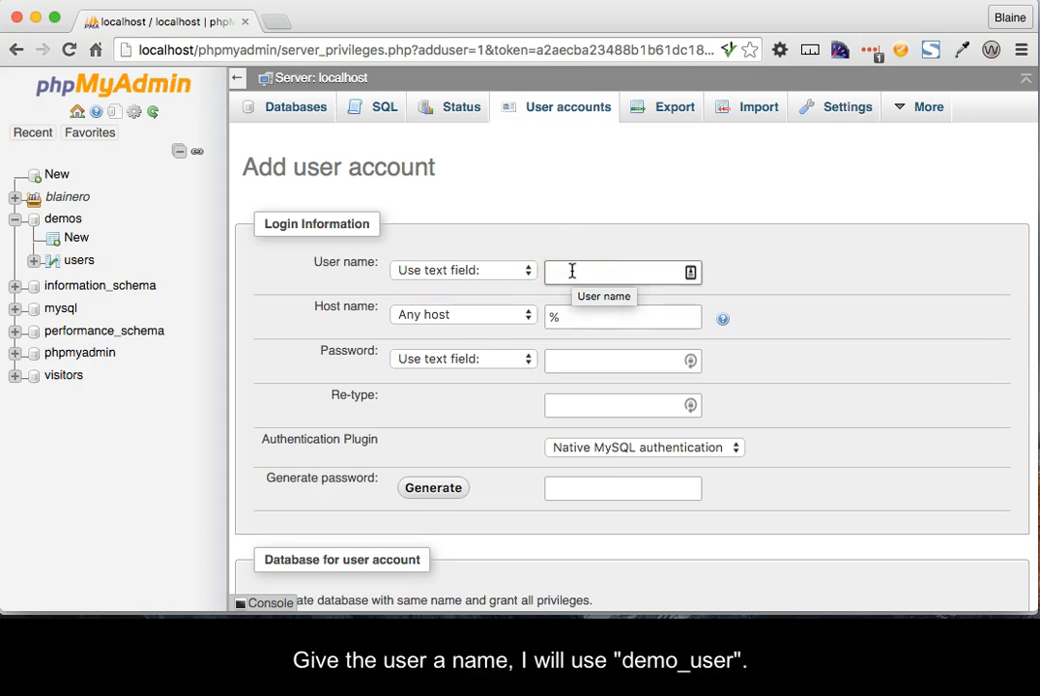
{"action": "type", "text": "demo_user"}
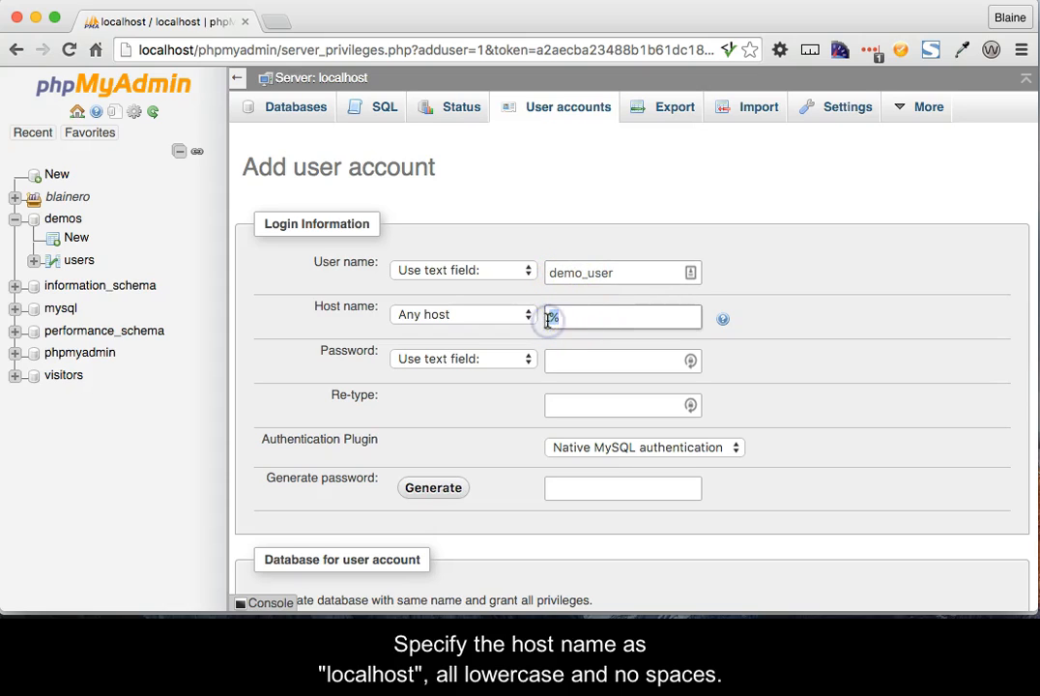
{"action": "type", "text": "localost"}
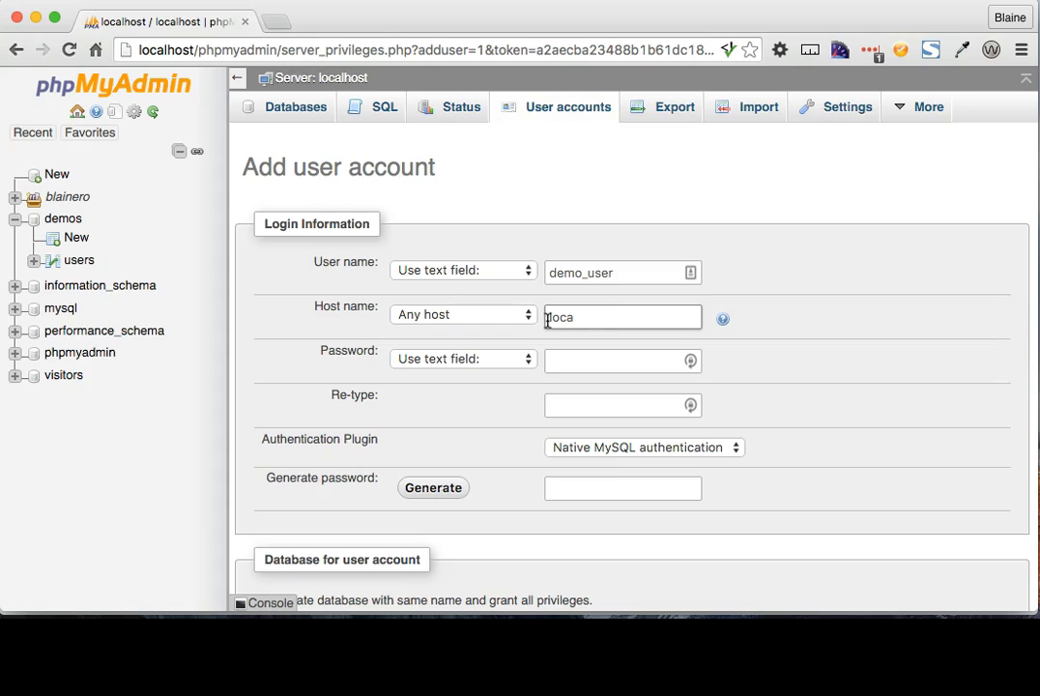
{"action": "type", "text": "lhost"}
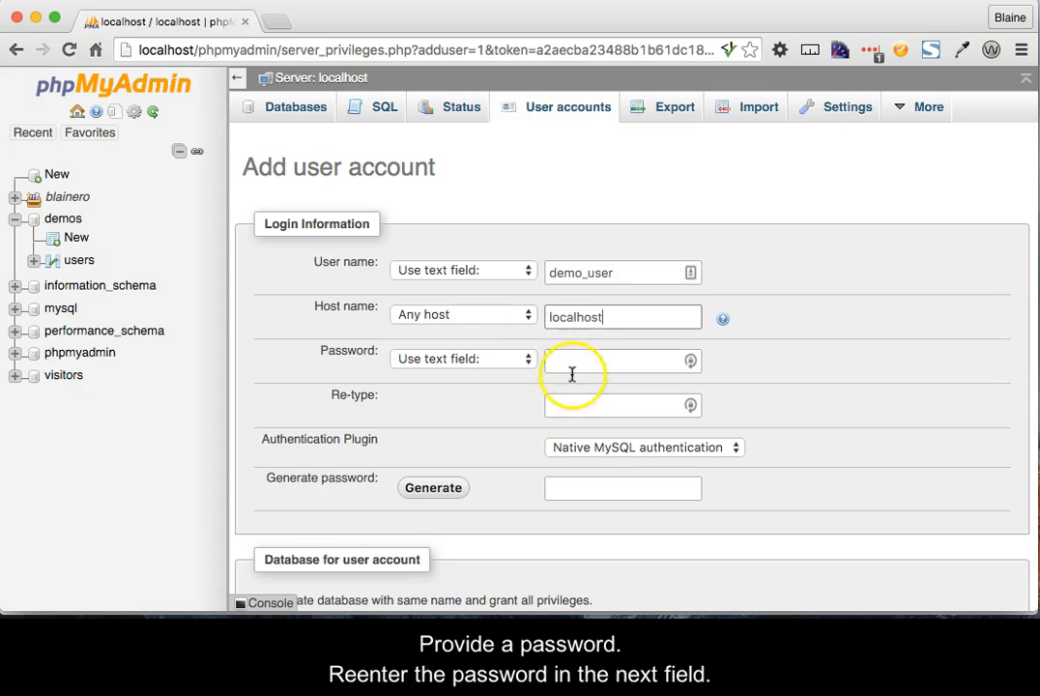
{"action": "left_click", "coordinate": [613, 361]}
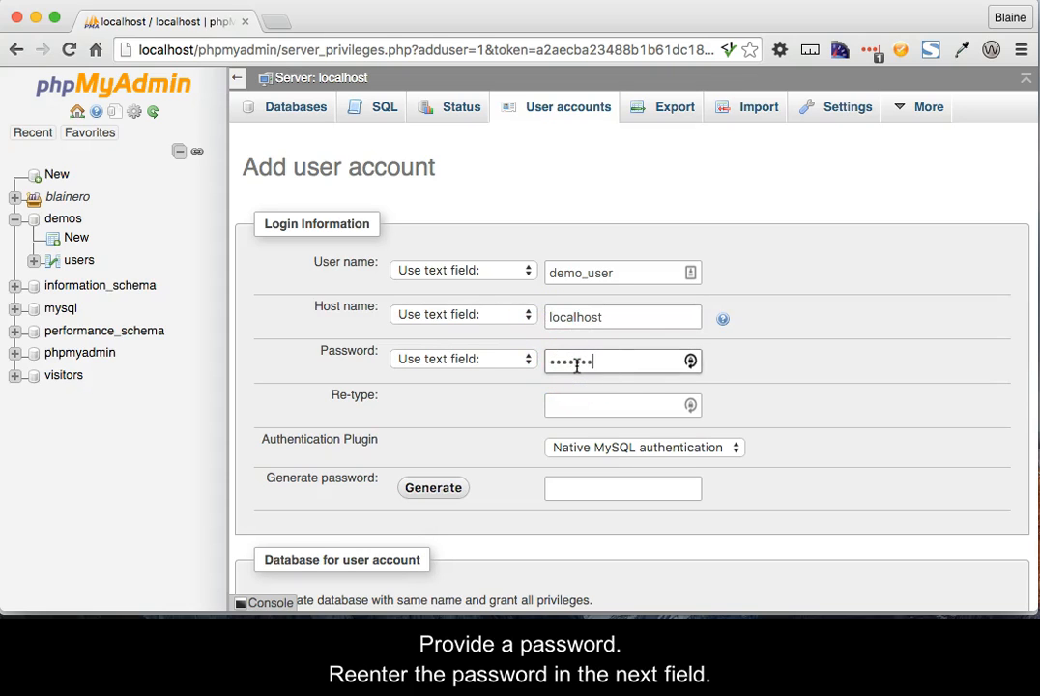
{"action": "left_click", "coordinate": [613, 406]}
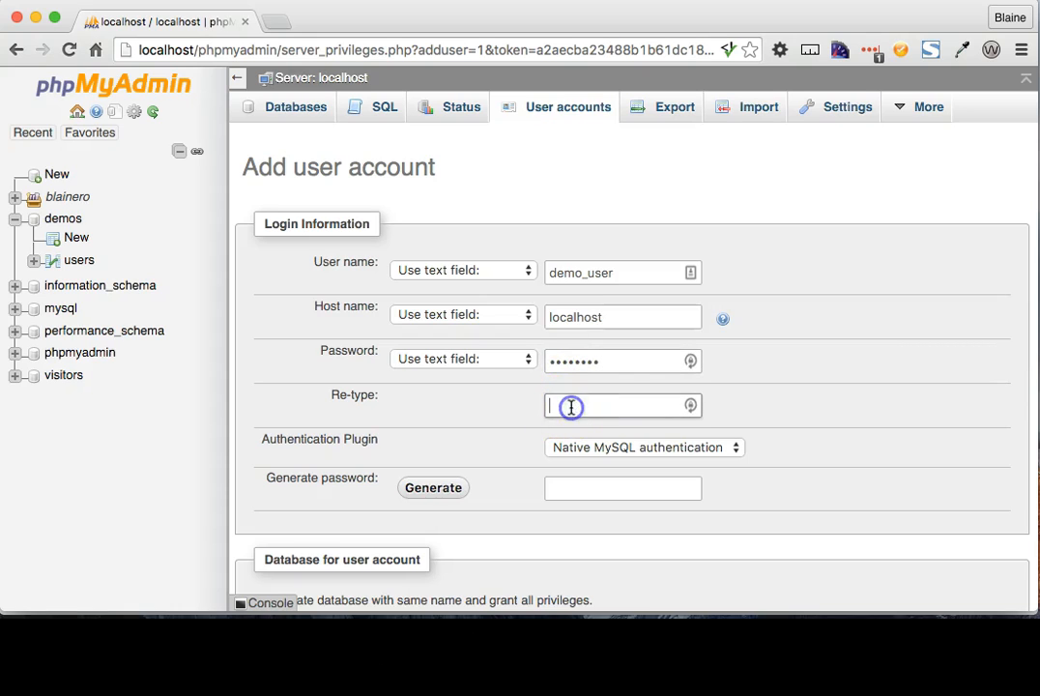
{"action": "type", "text": "••••"}
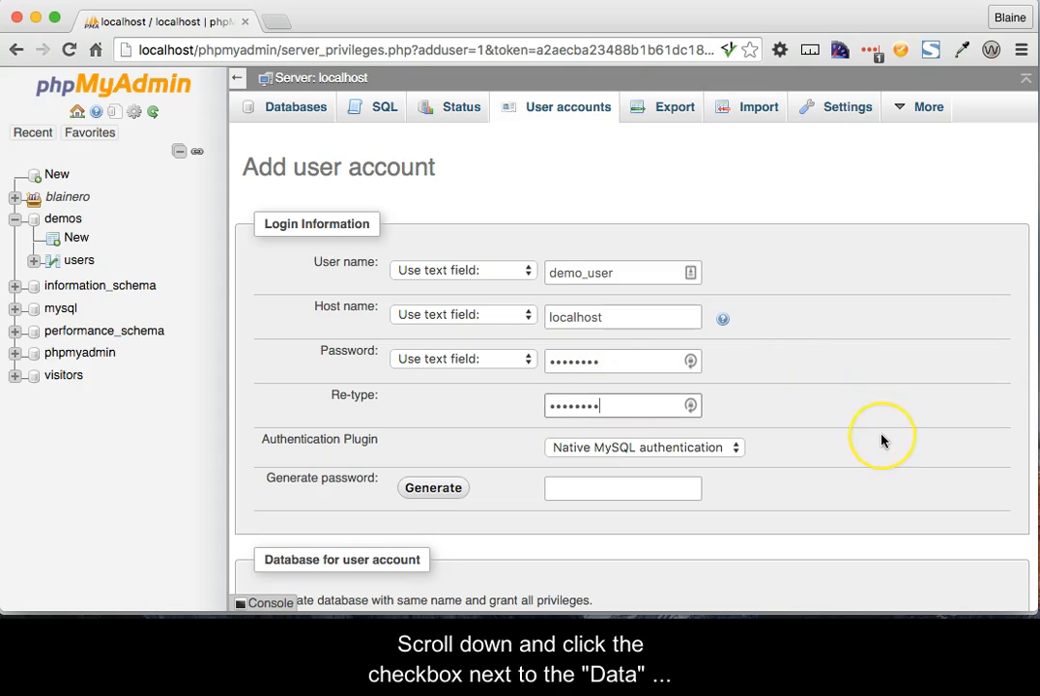
- Under Global privileges tick only the Data group: SELECT, INSERT, UPDATE, DELETE, FILE
{"action": "scroll", "scroll_direction": "down", "scroll_amount": 3}
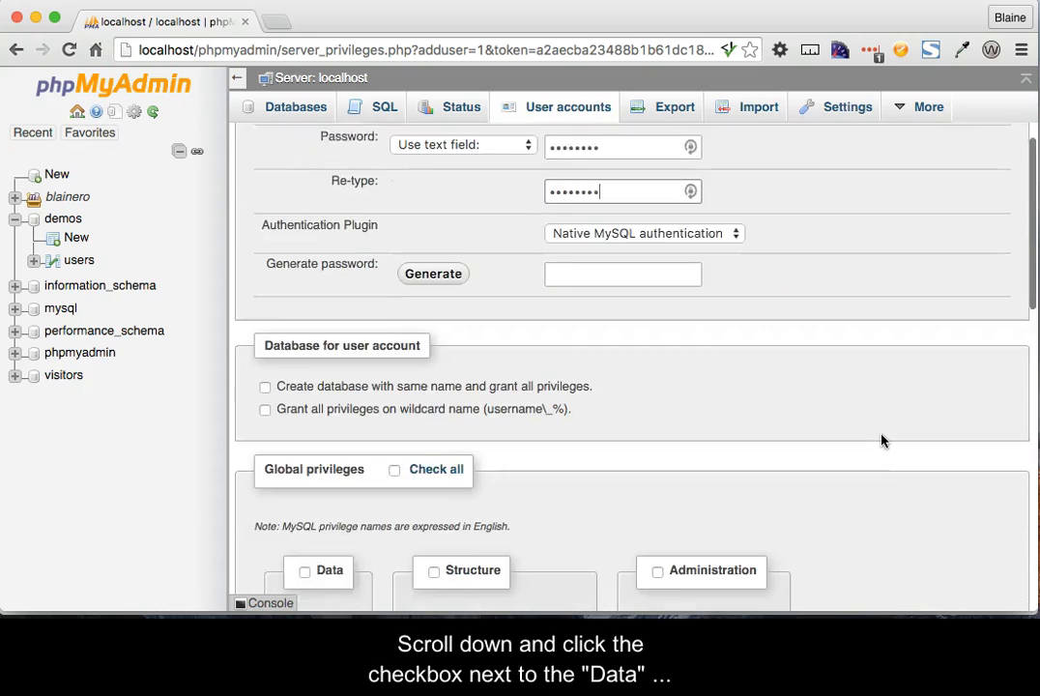
{"action": "scroll", "scroll_direction": "down", "scroll_amount": 3}
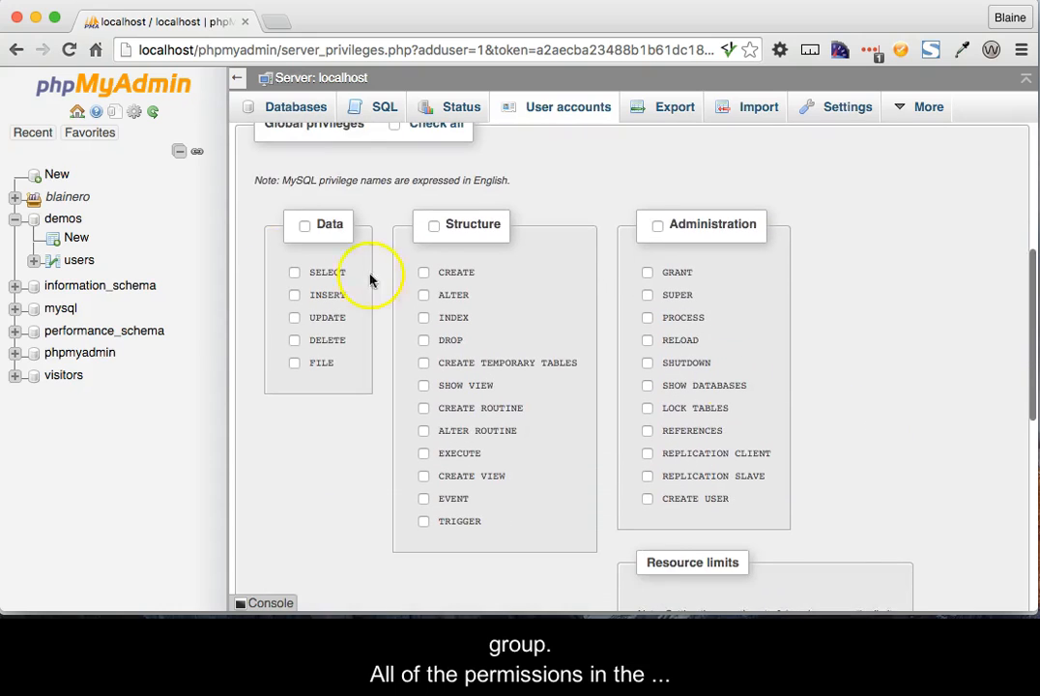
{"action": "left_click", "coordinate": [301, 224]}
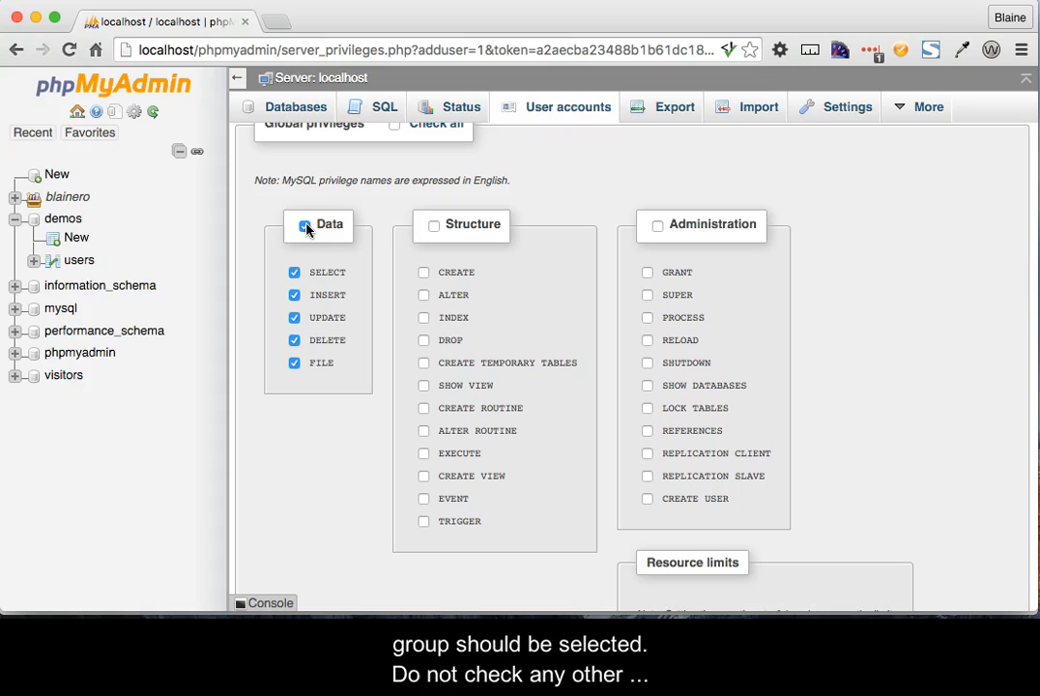
{"action": "left_click", "coordinate": [305, 224]}
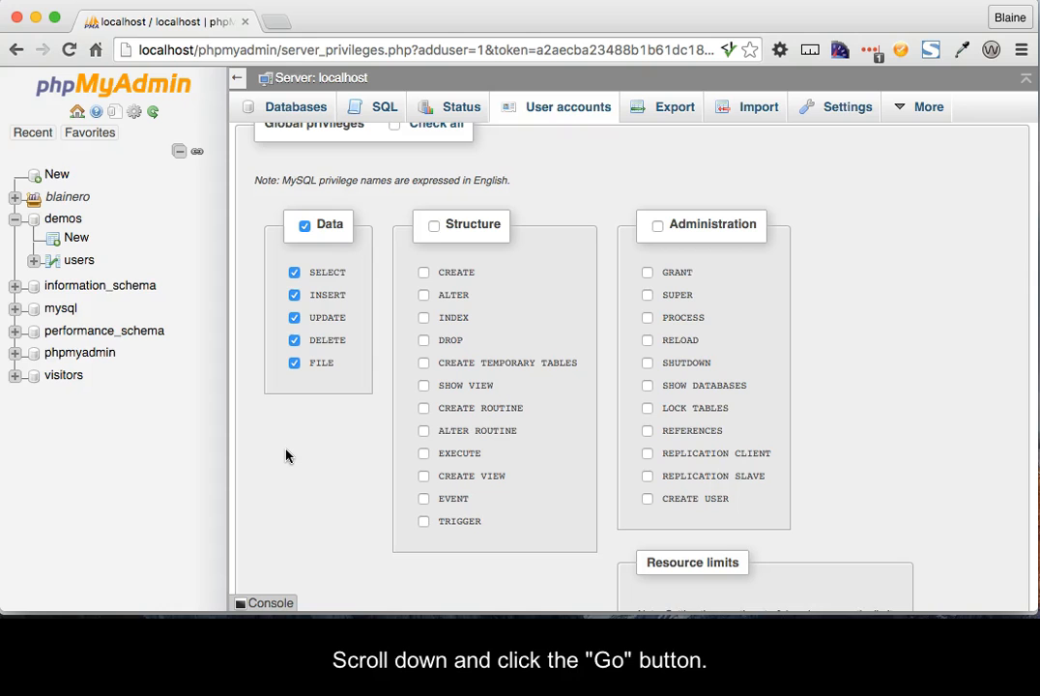
- Submit the form to create demo_user@localhost, then view it in the user accounts overview
{"action": "scroll", "scroll_direction": "down", "scroll_amount": 3}
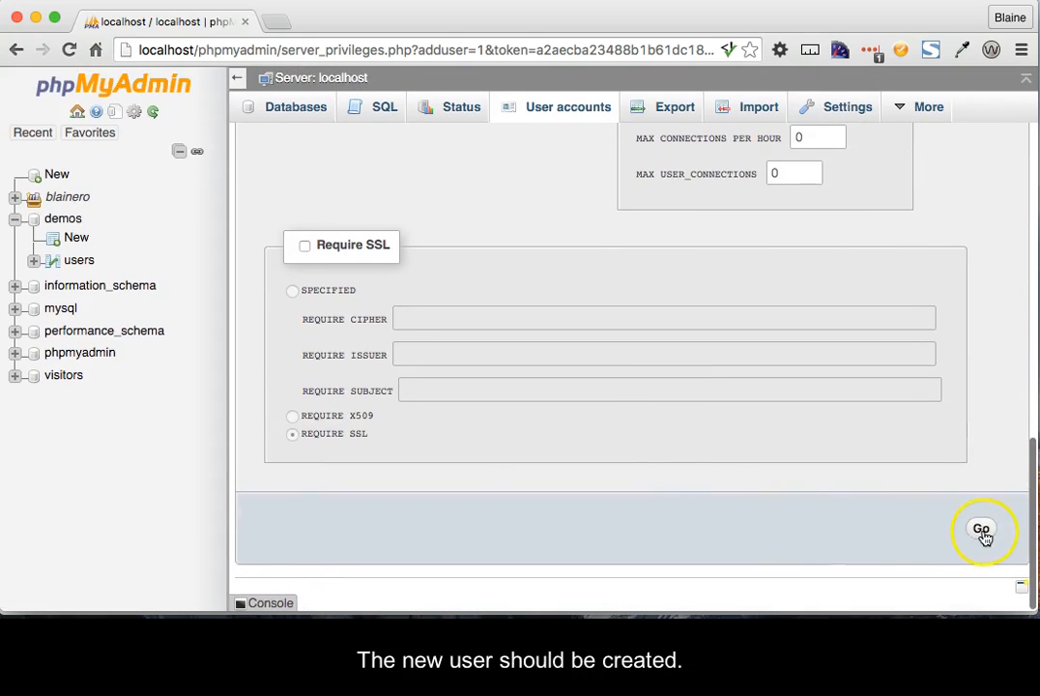
{"action": "left_click", "coordinate": [988, 532]}
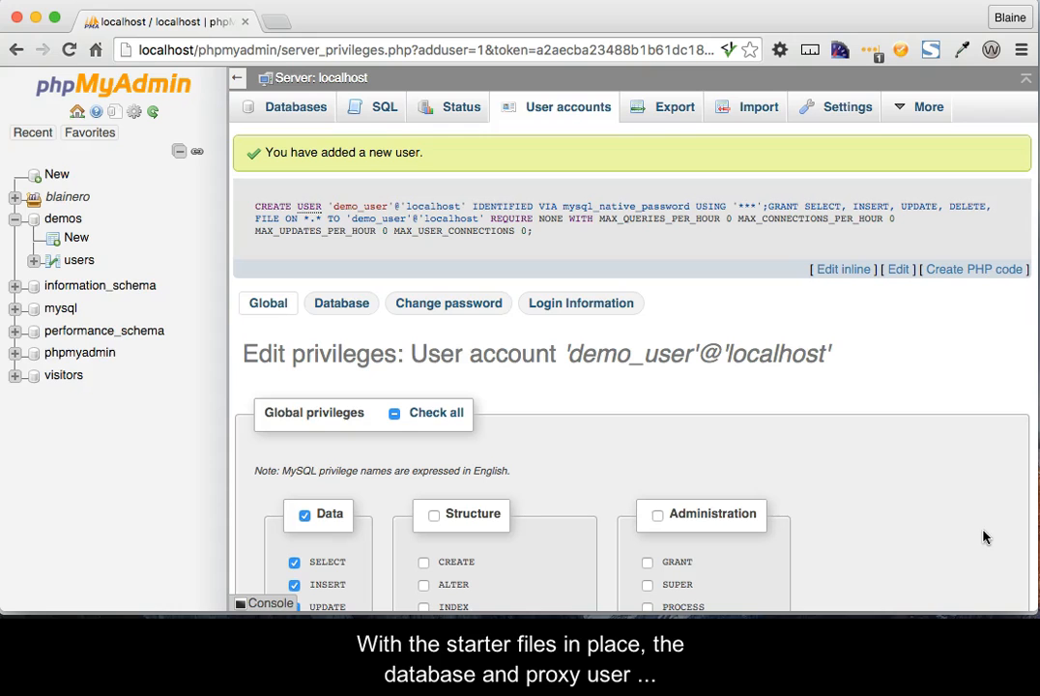
{"action": "mouse_move", "coordinate": [810, 363]}
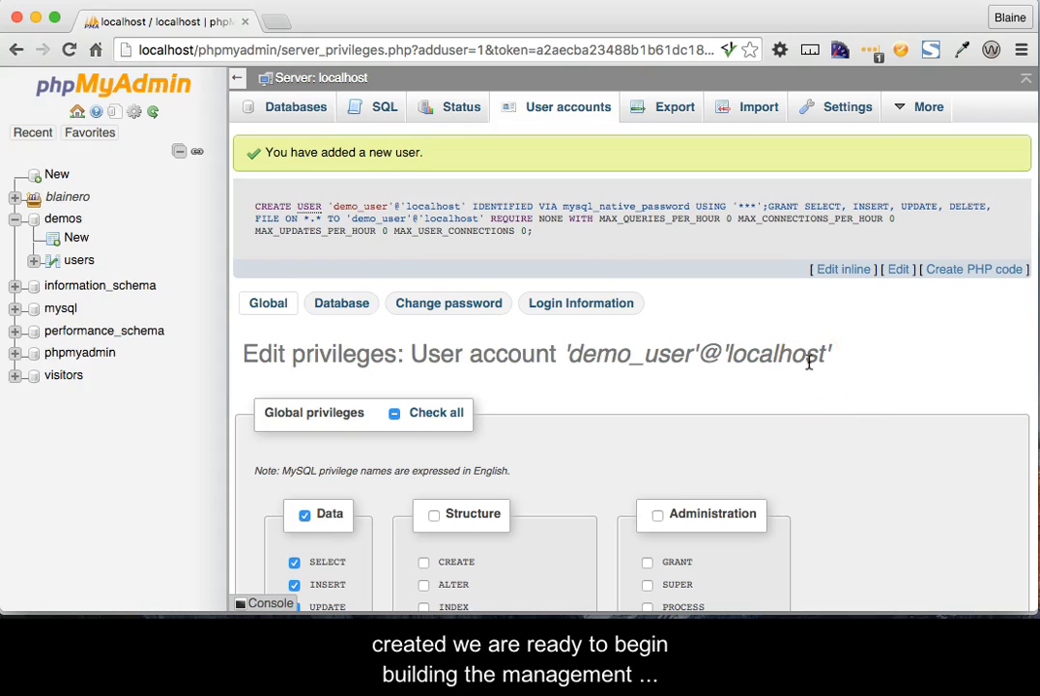
{"action": "left_click", "coordinate": [568, 106]}
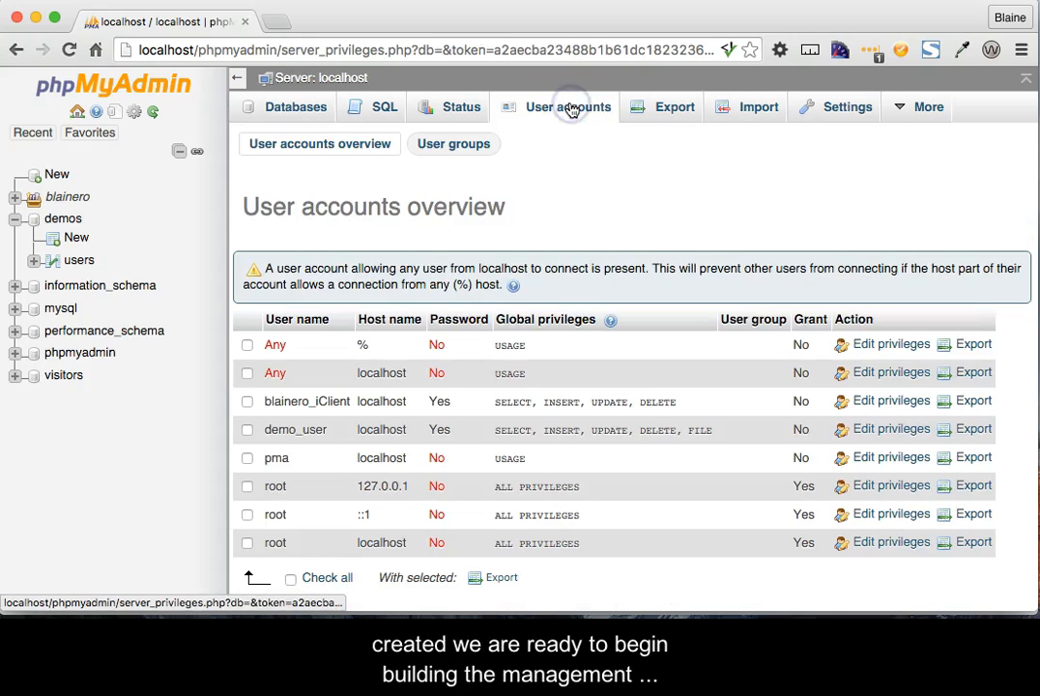